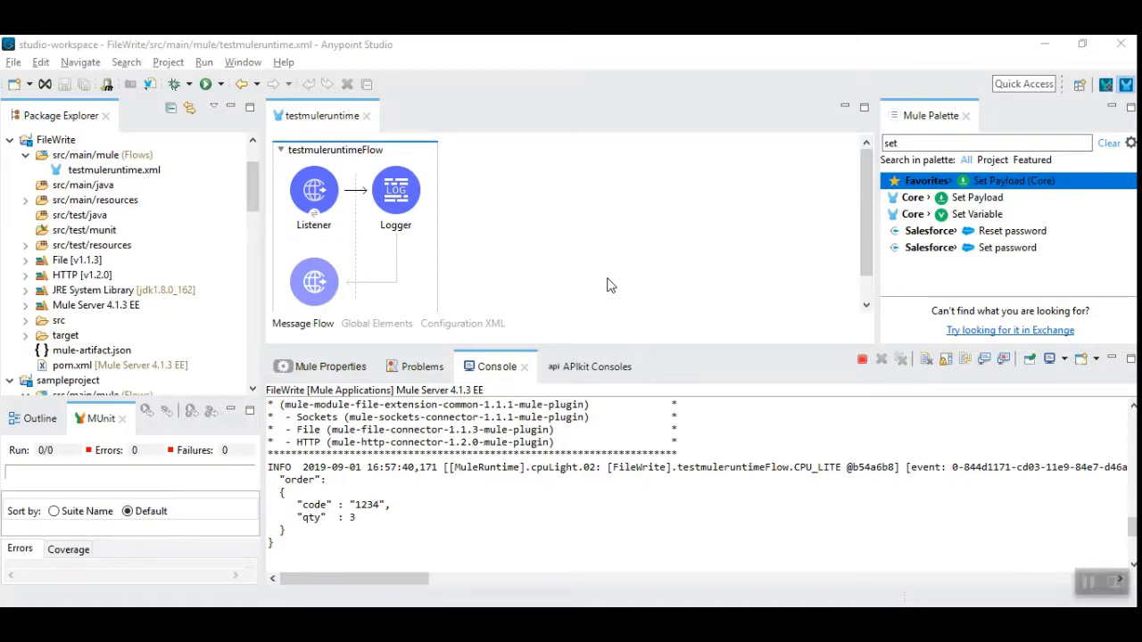
{"action": "mouse_move", "coordinate": [586, 246]}
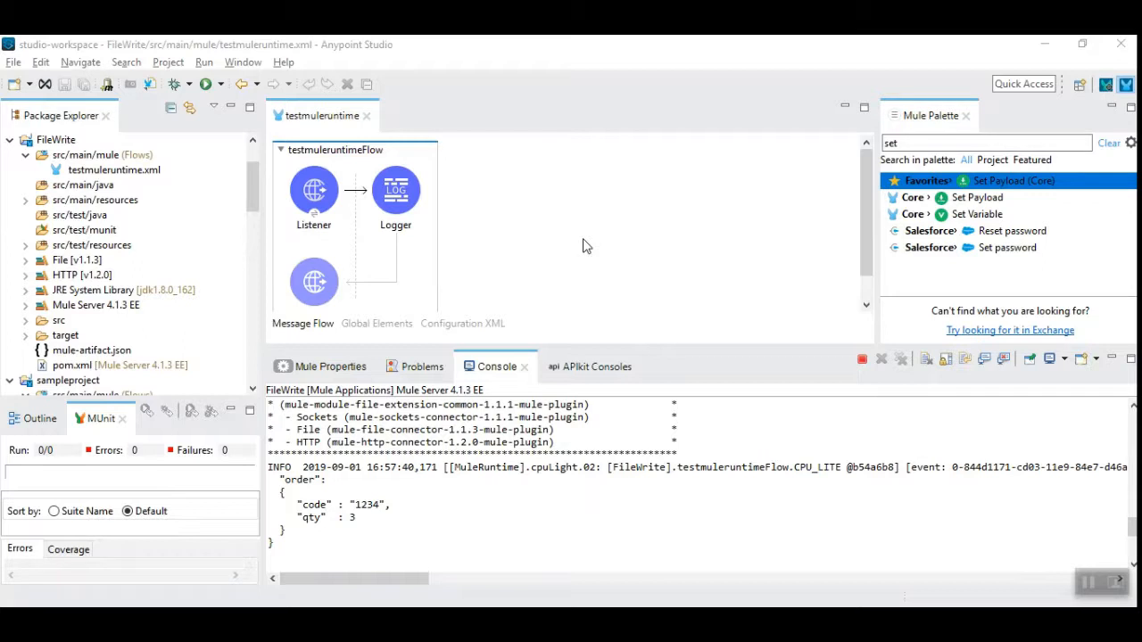
{"action": "mouse_move", "coordinate": [530, 229]}
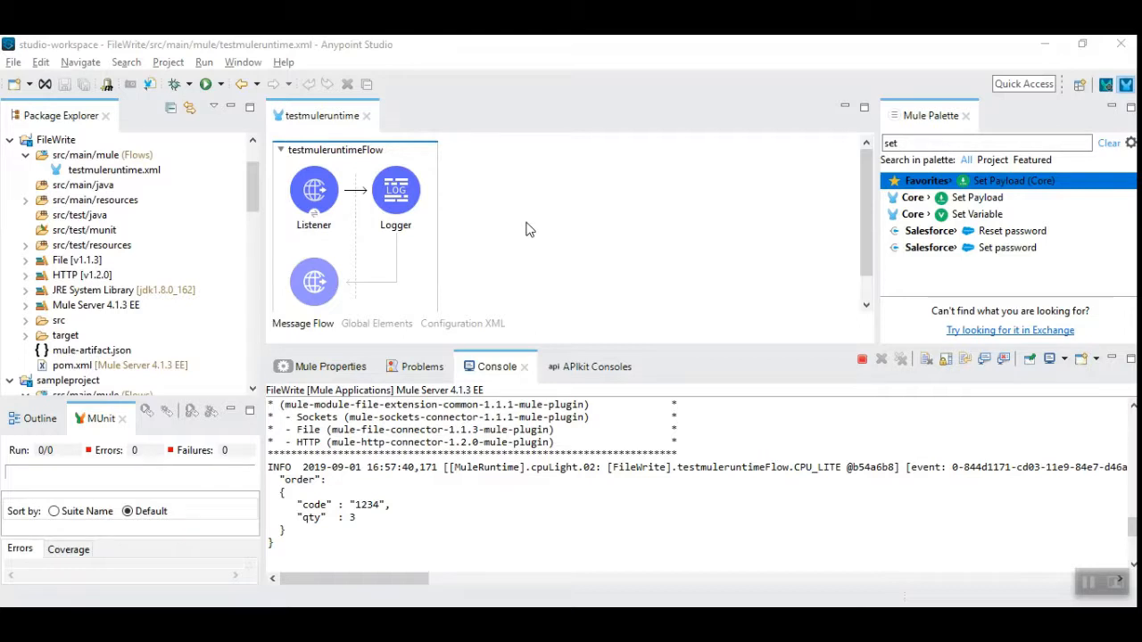
{"action": "mouse_move", "coordinate": [521, 229]}
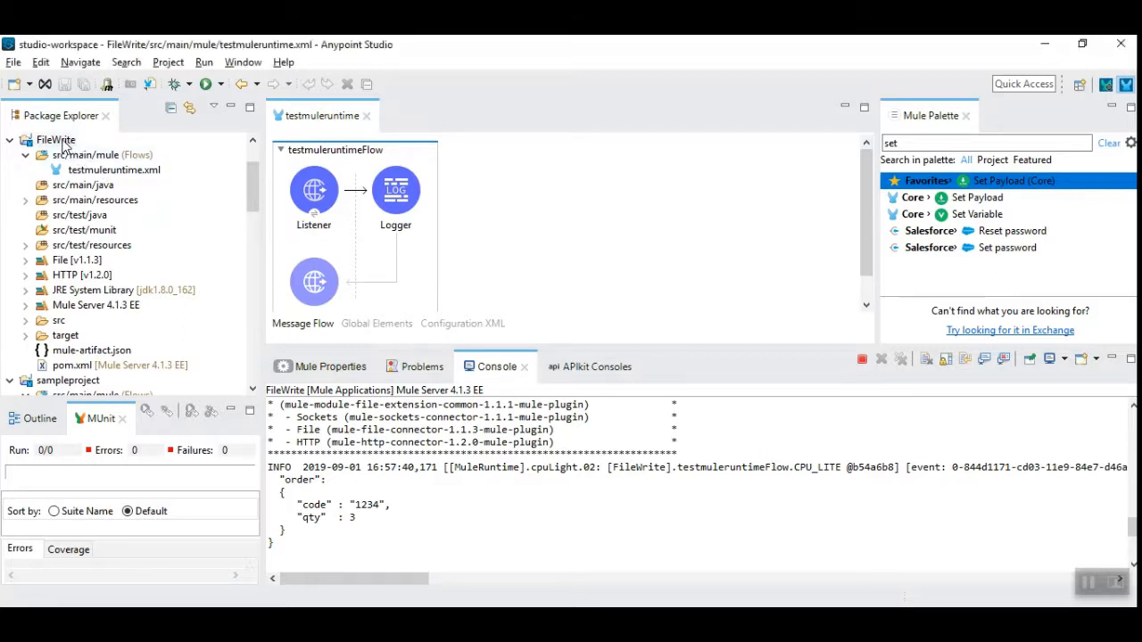
Step: Review the Listener's HTTP_Listener_config connection on localhost port 7777 for /fileWrite
{"action": "left_click", "coordinate": [56, 139]}
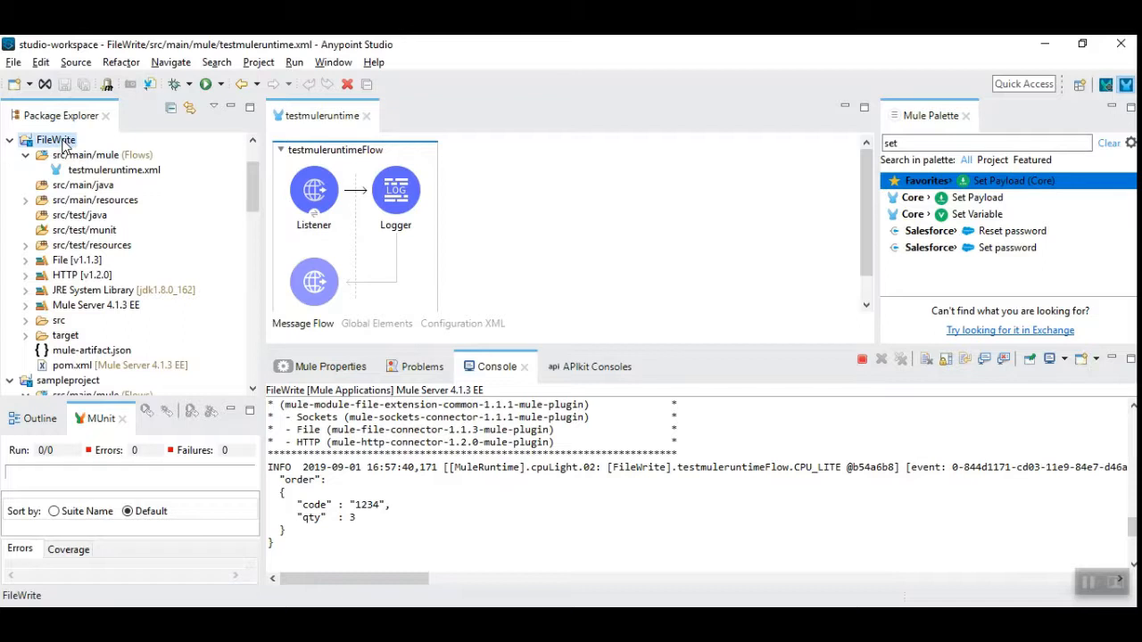
{"action": "left_click", "coordinate": [396, 189]}
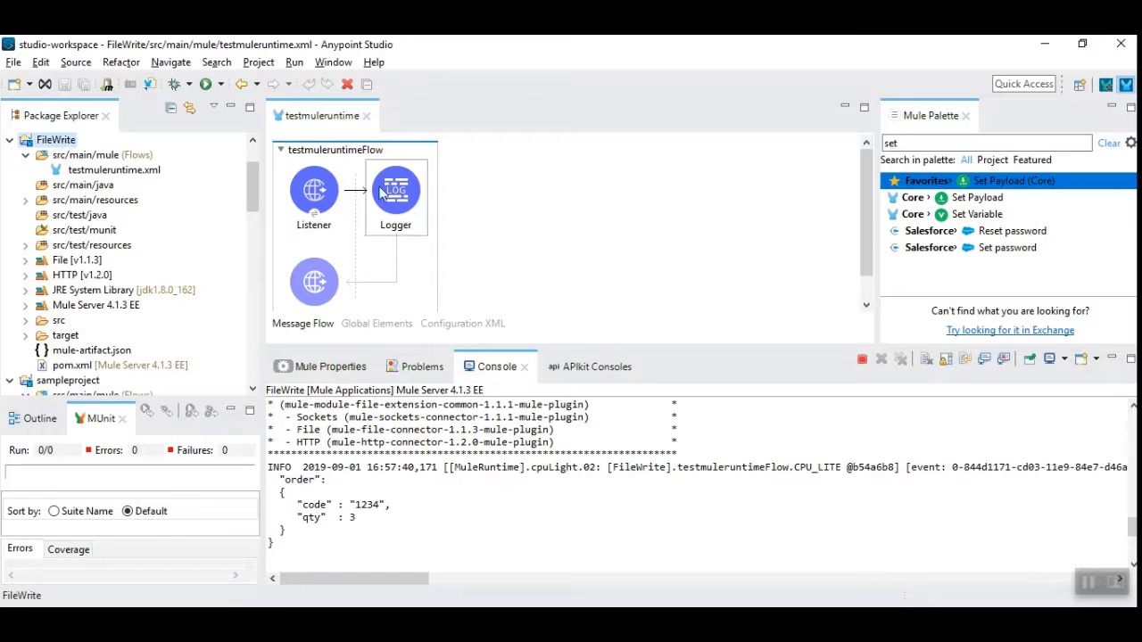
{"action": "left_click", "coordinate": [314, 189]}
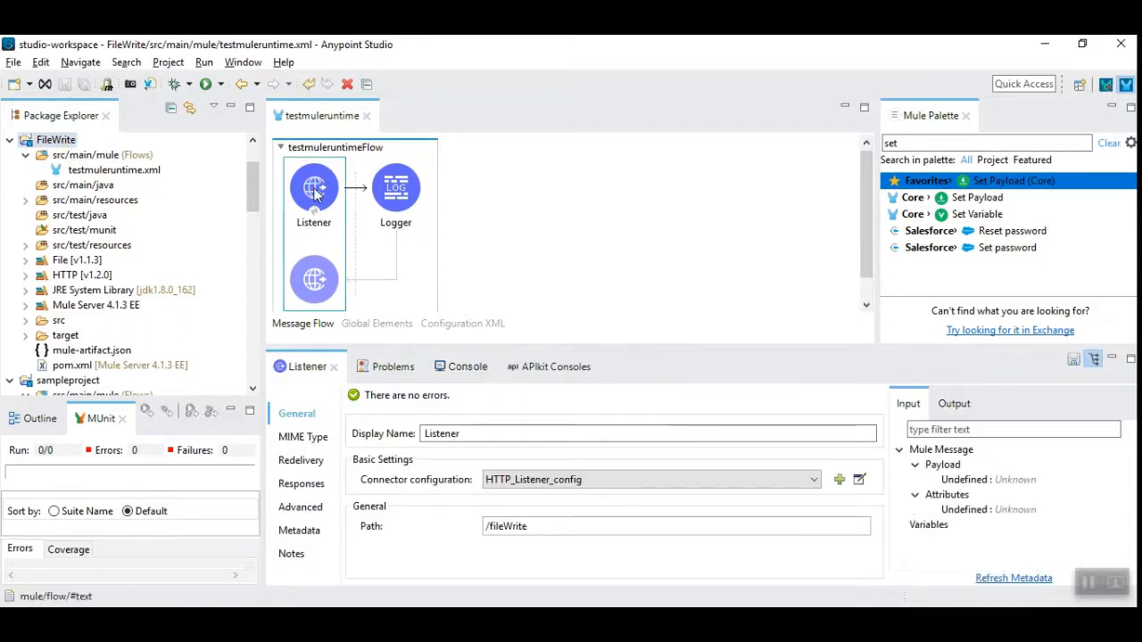
{"action": "left_click", "coordinate": [858, 478]}
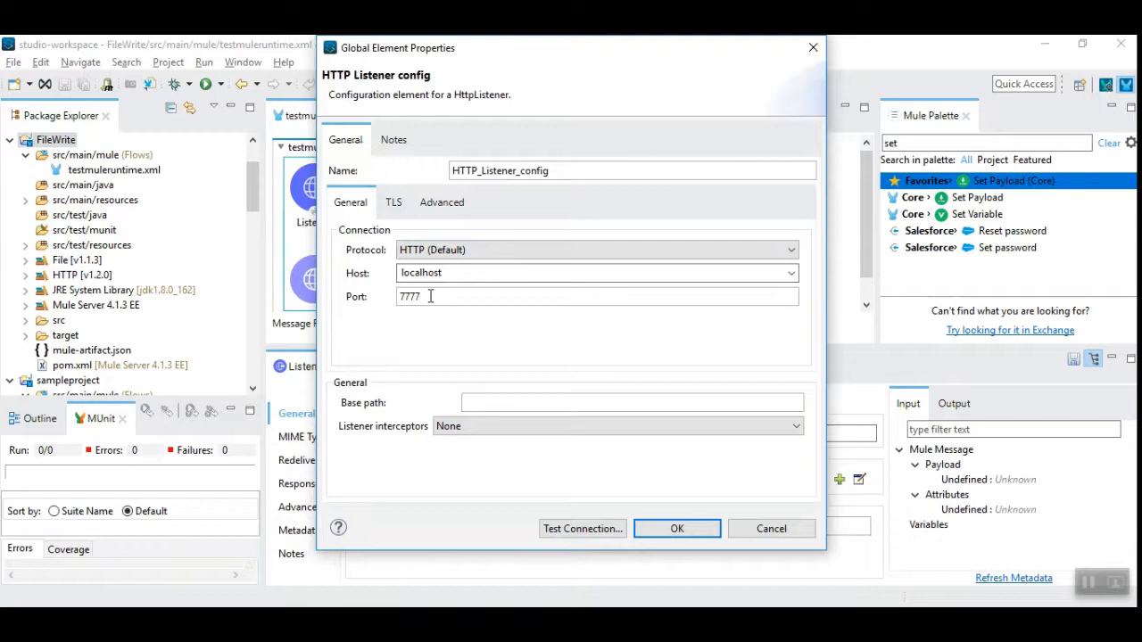
{"action": "left_click", "coordinate": [676, 528]}
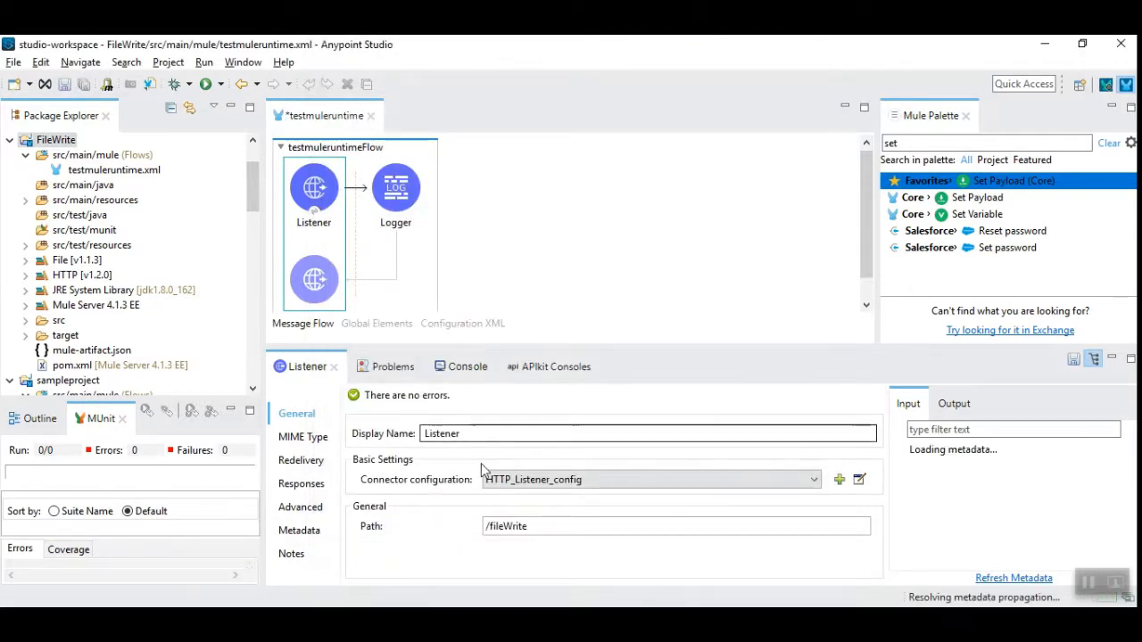
Step: Inspect the Logger's payload expression in its log message settings
{"action": "left_click", "coordinate": [396, 187]}
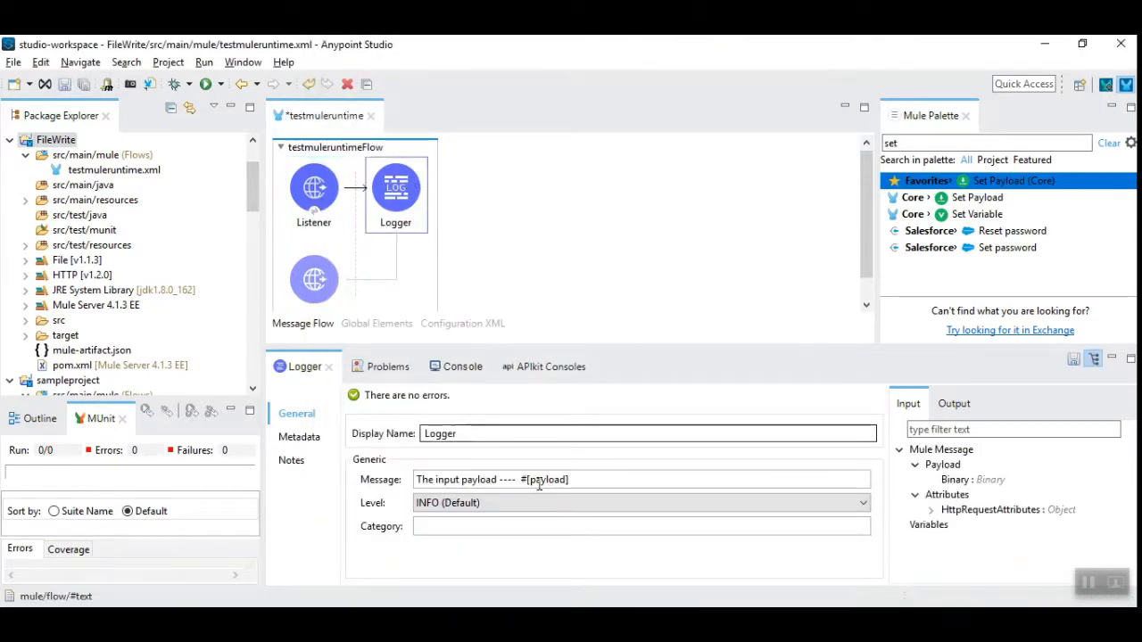
{"action": "double_click", "coordinate": [531, 478]}
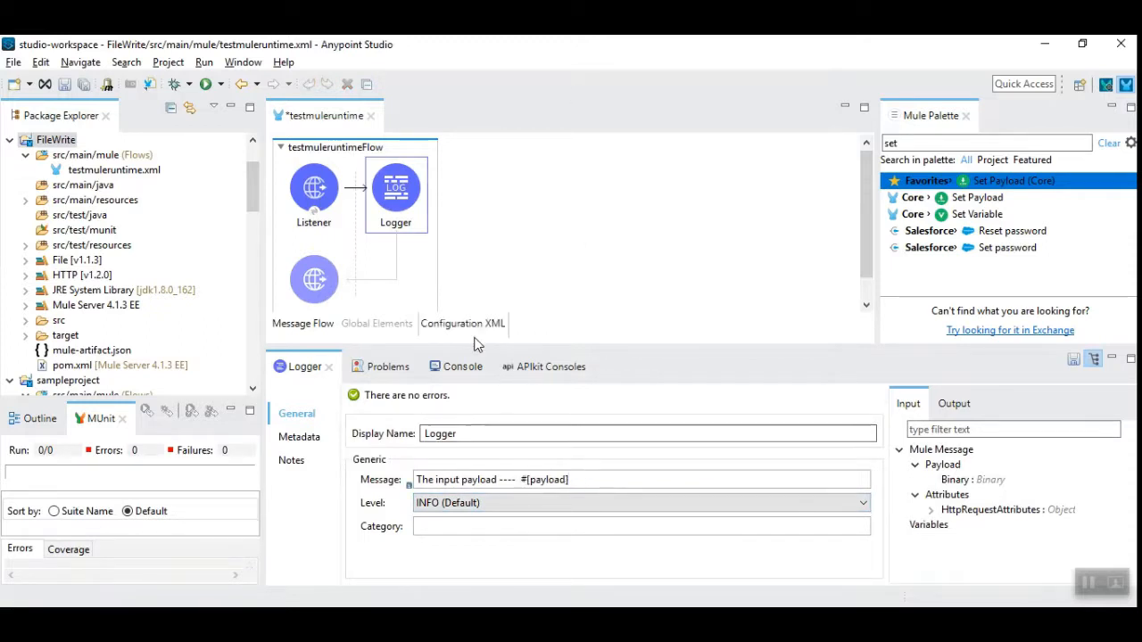
{"action": "left_click", "coordinate": [462, 367]}
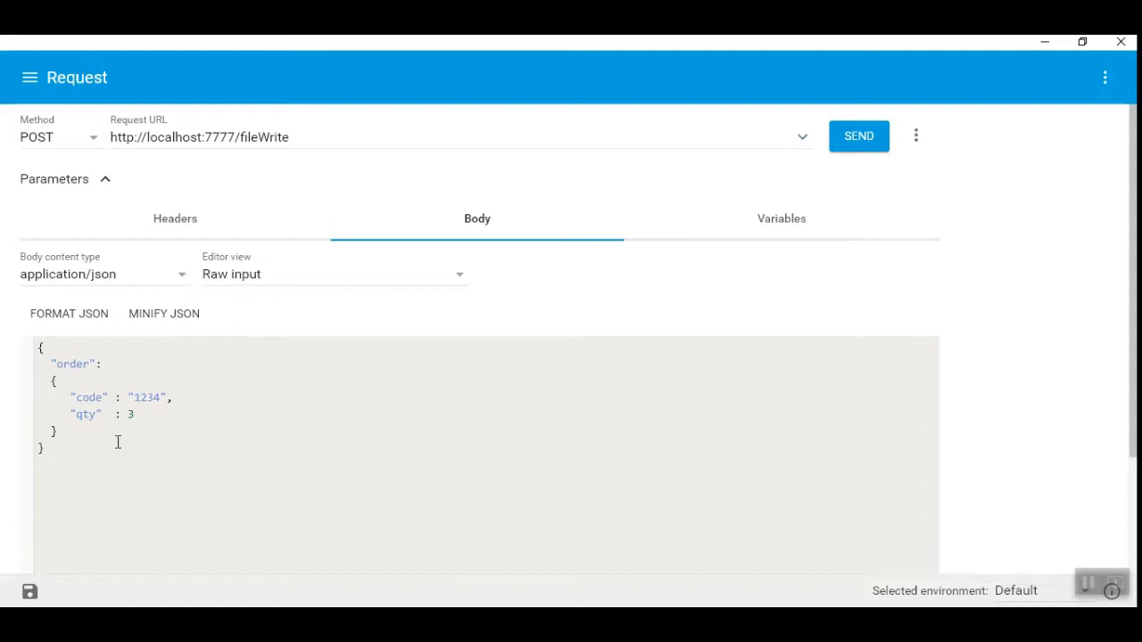
Step: Send the POST to localhost:7777/fileWrite carrying the order JSON with code 1234 and qty 3
{"action": "left_click", "coordinate": [858, 135]}
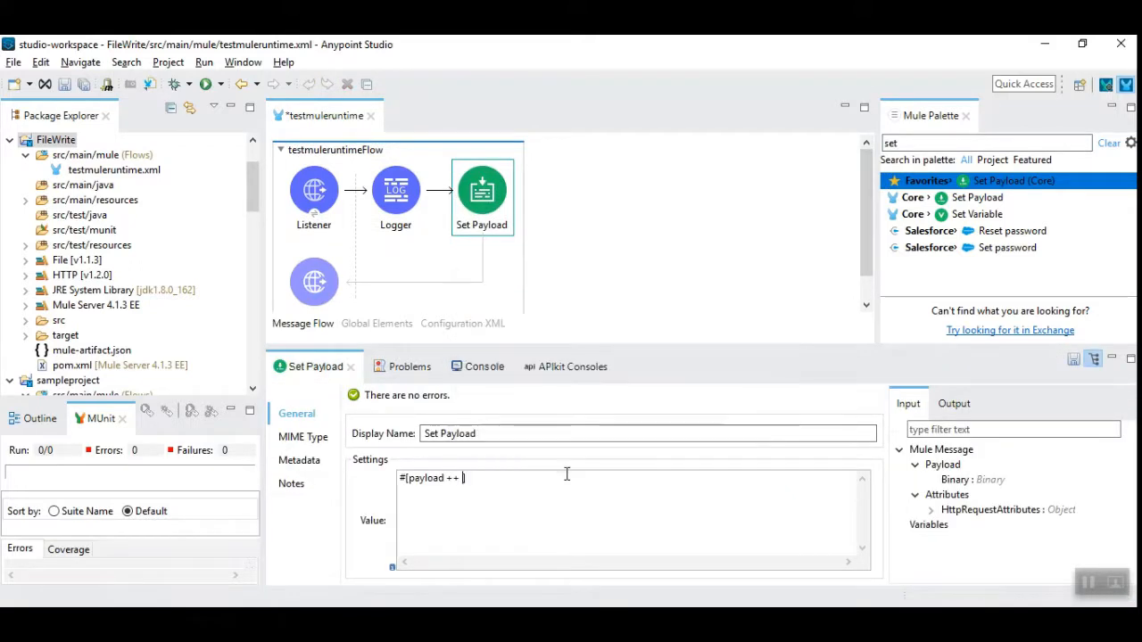
Step: Set the Set Payload value to #[payload ++ { 'createdDate' : now() }]
{"action": "type", "text": "{"}
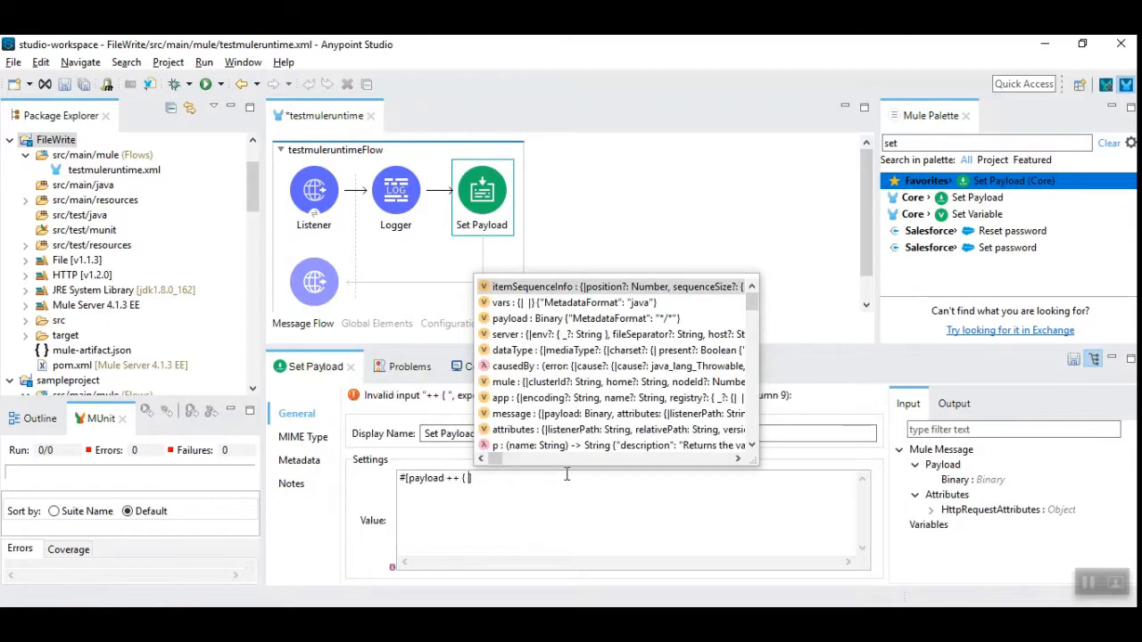
{"action": "type", "text": "created]"}
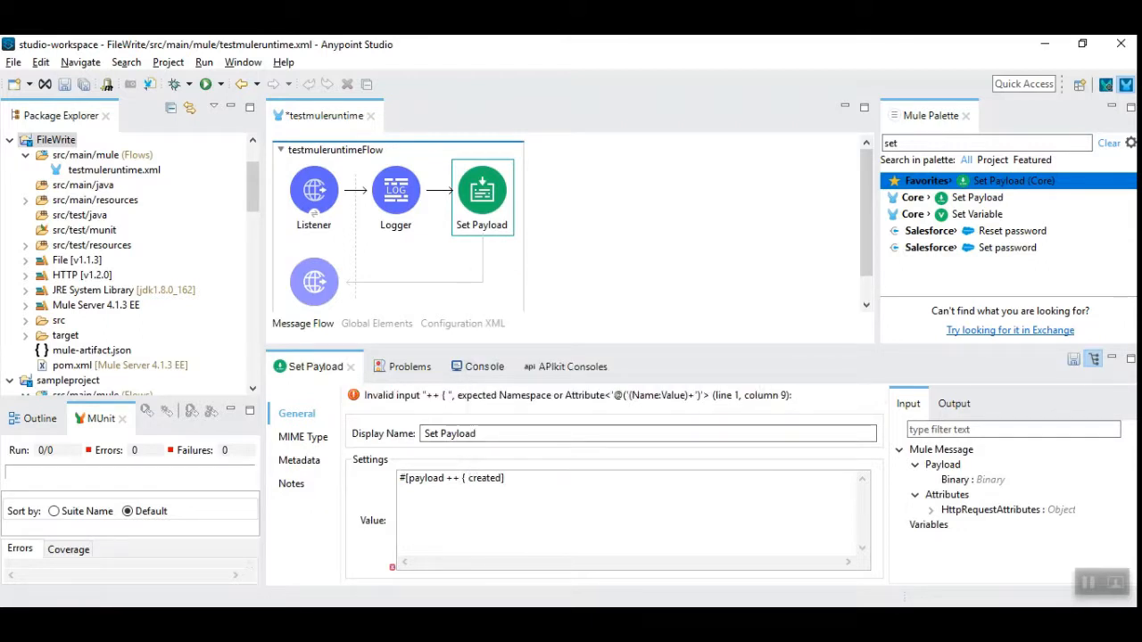
{"action": "type", "text": "Date"}
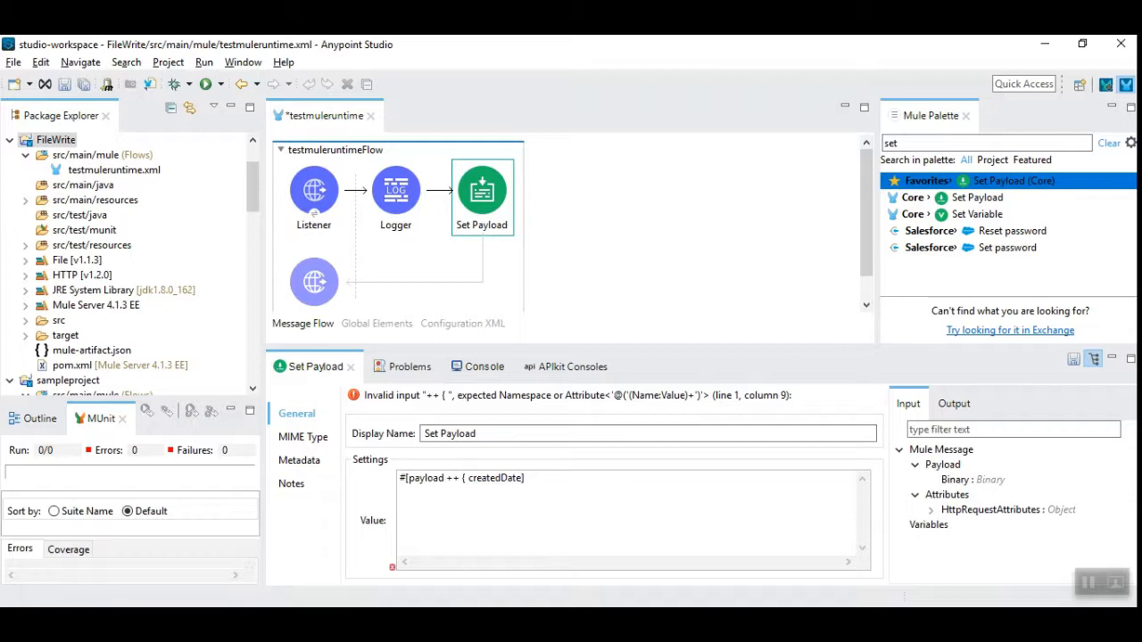
{"action": "type", "text": "'"}
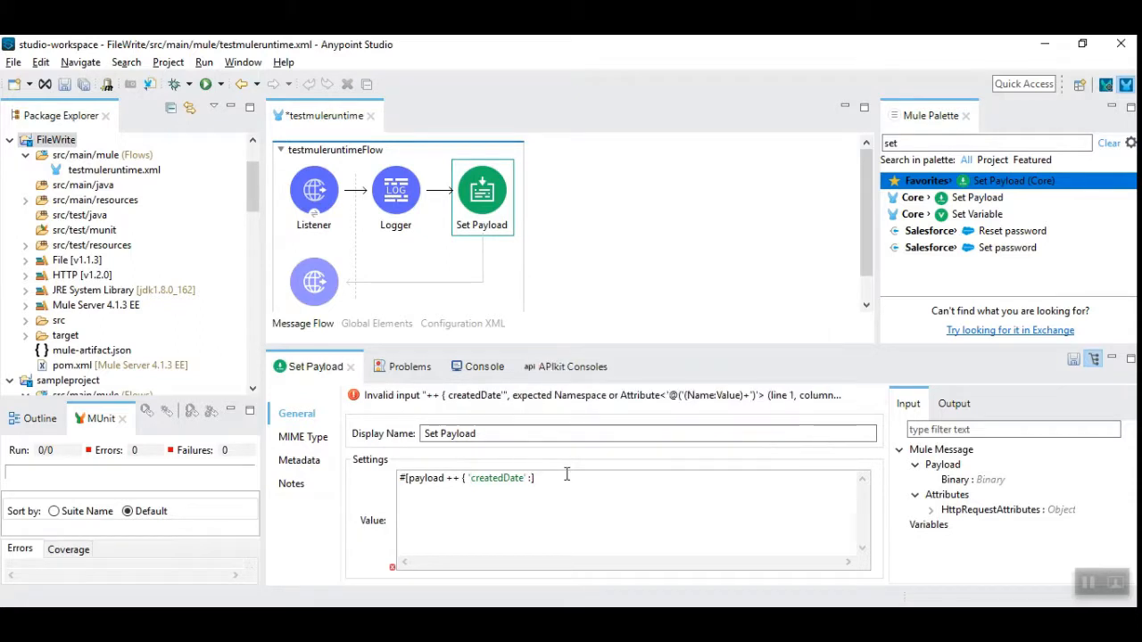
{"action": "type", "text": "now()"}
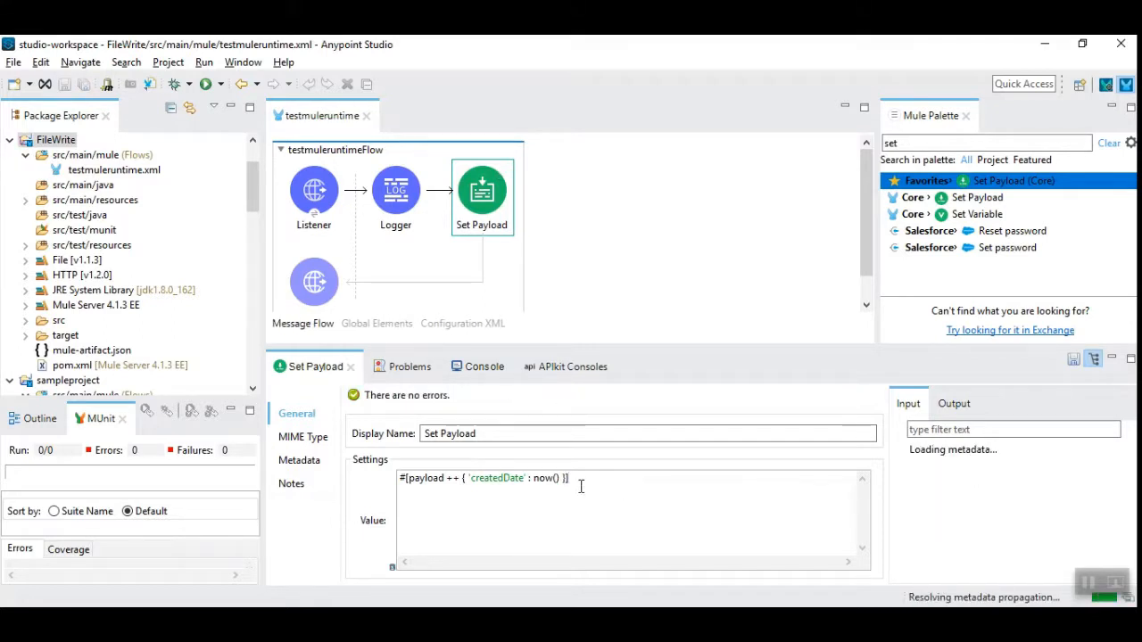
{"action": "double_click", "coordinate": [495, 478]}
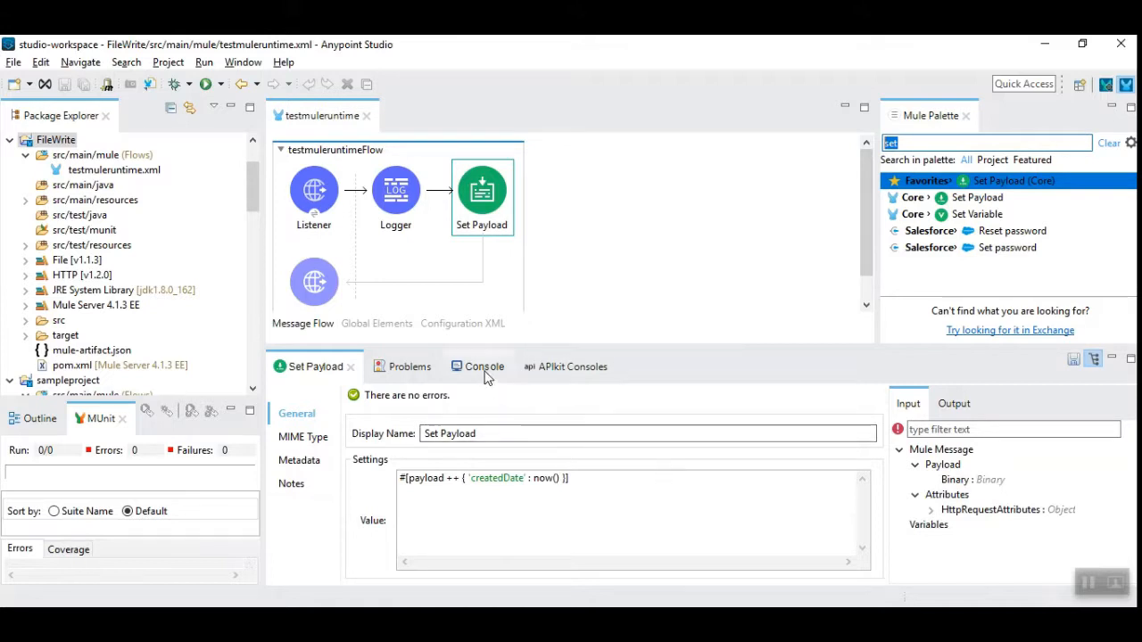
Step: Show the running application's Console log output before resending the request
{"action": "left_click", "coordinate": [471, 367]}
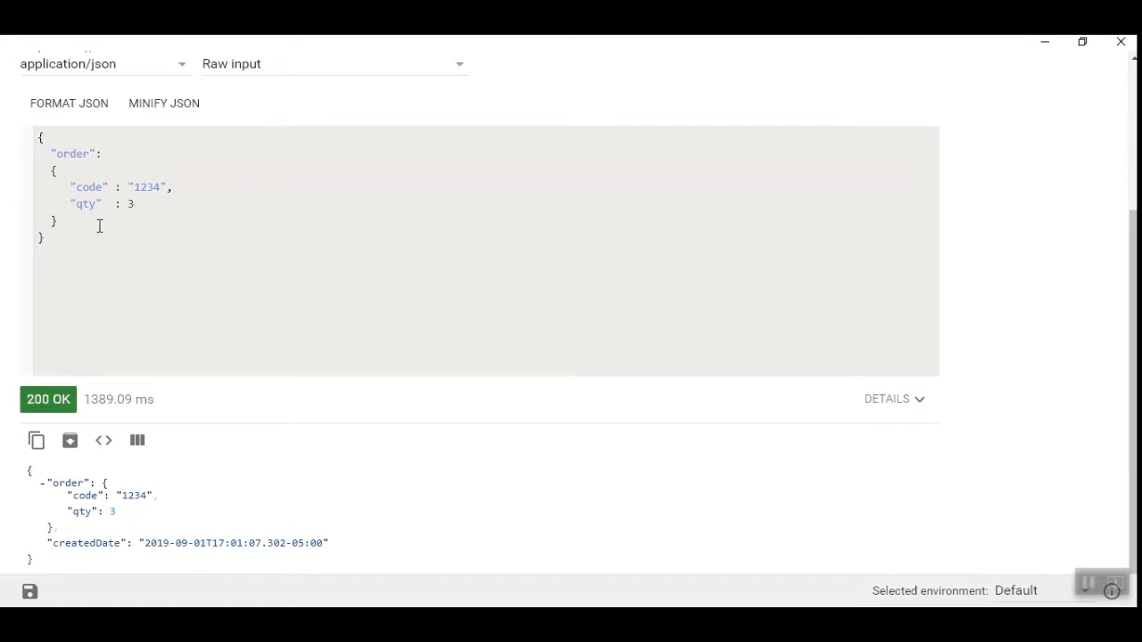
{"action": "mouse_move", "coordinate": [87, 272]}
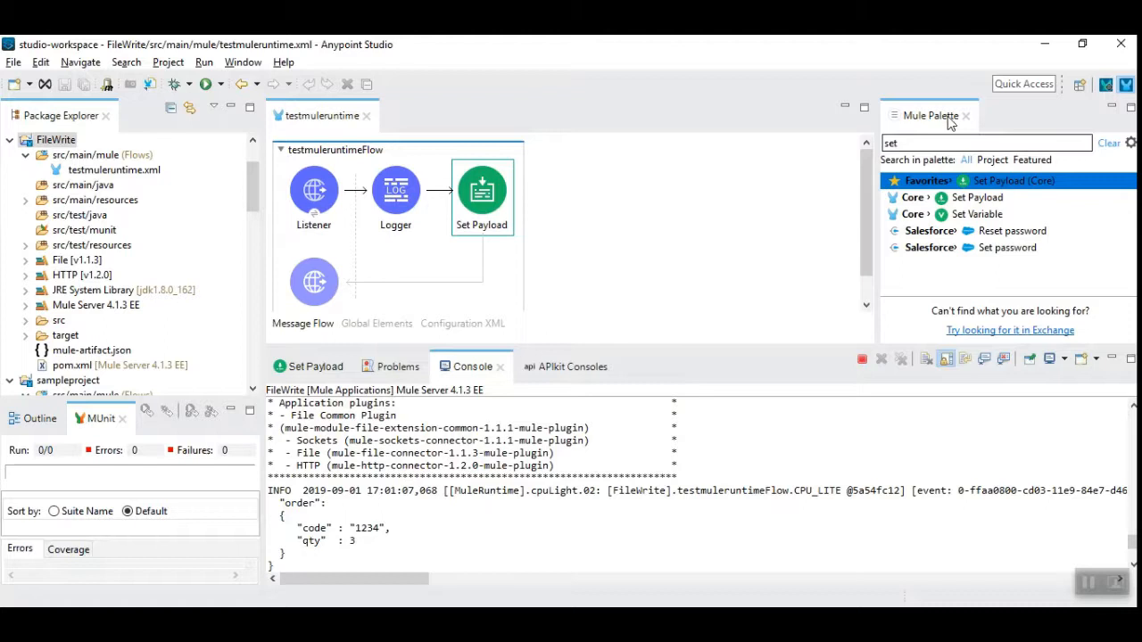
Step: Add a File Write step and begin its path as #['MyFile' ++ (now() as String {f
{"action": "type", "text": "file write"}
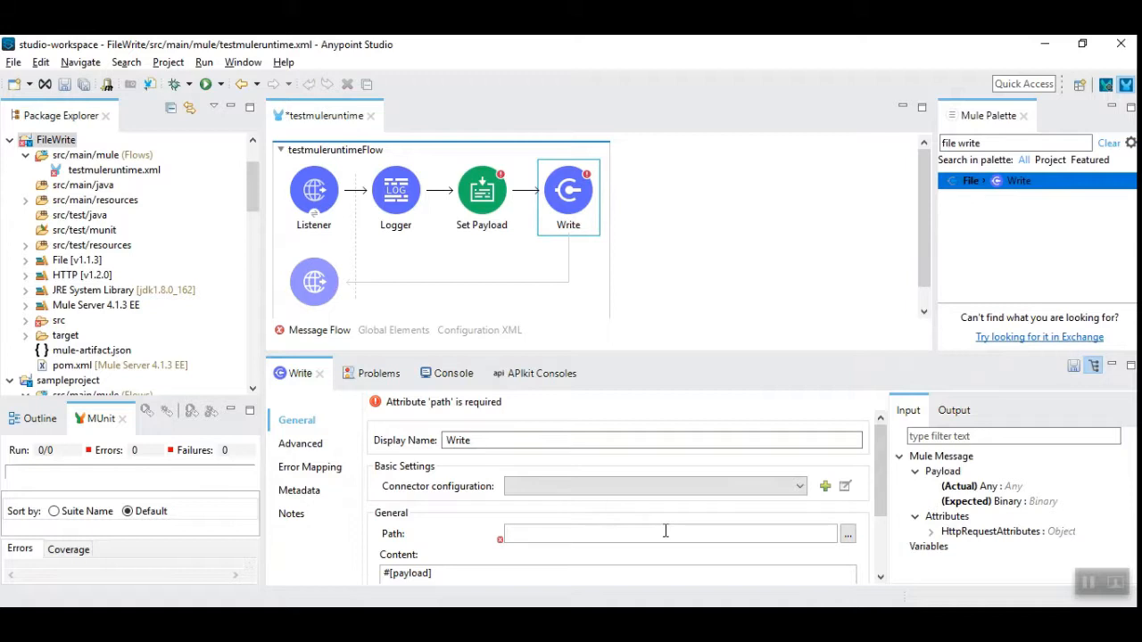
{"action": "type", "text": "#["}
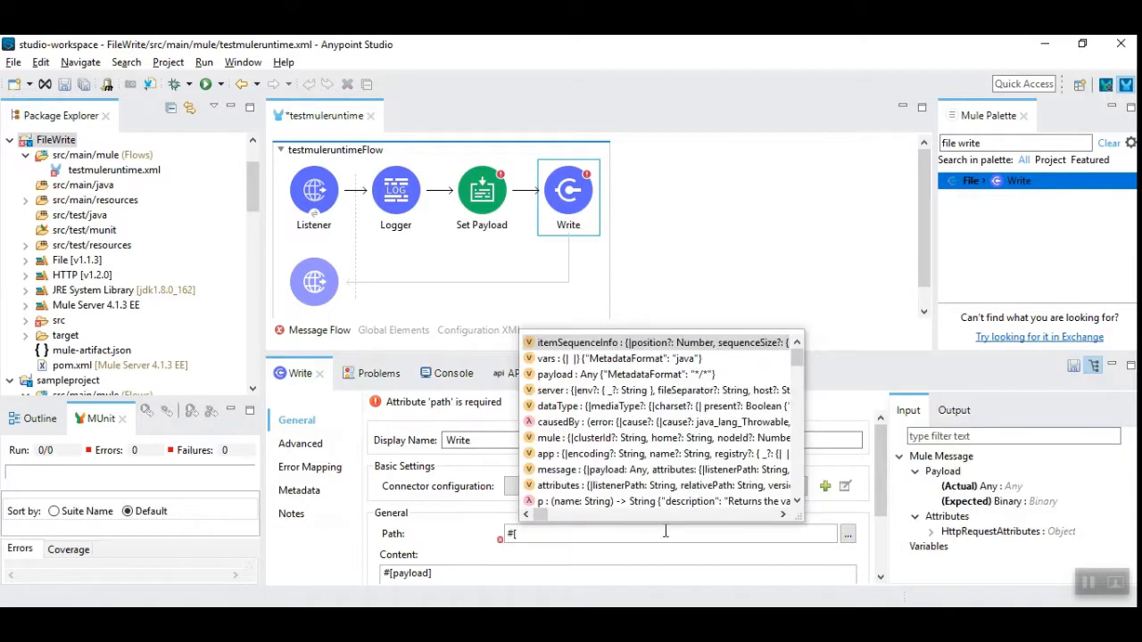
{"action": "type", "text": "'My"}
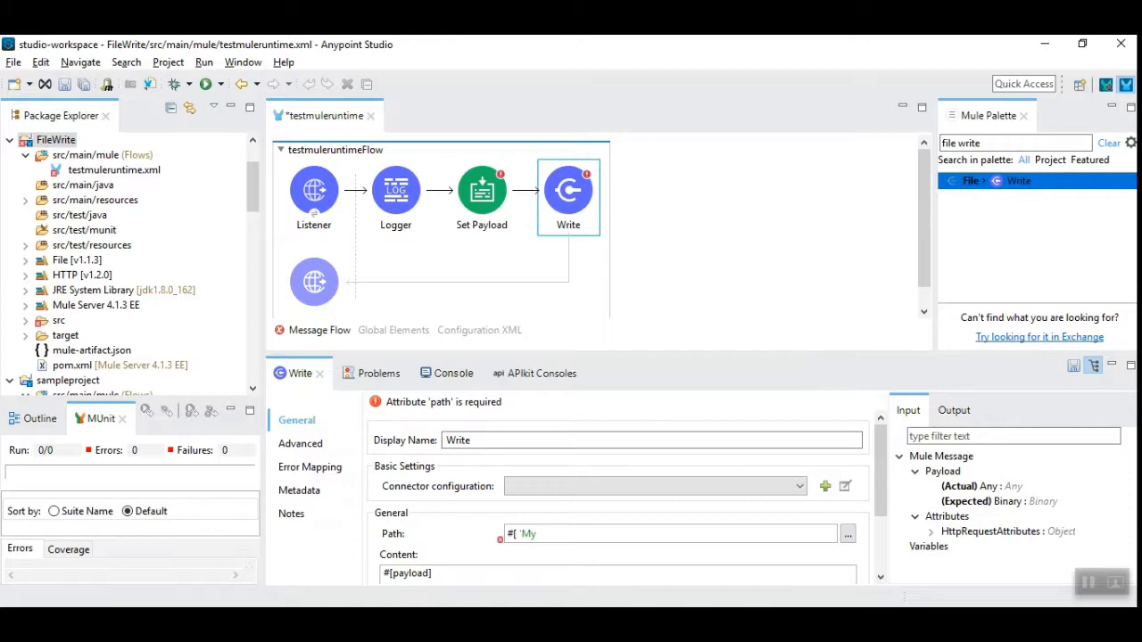
{"action": "type", "text": "File"}
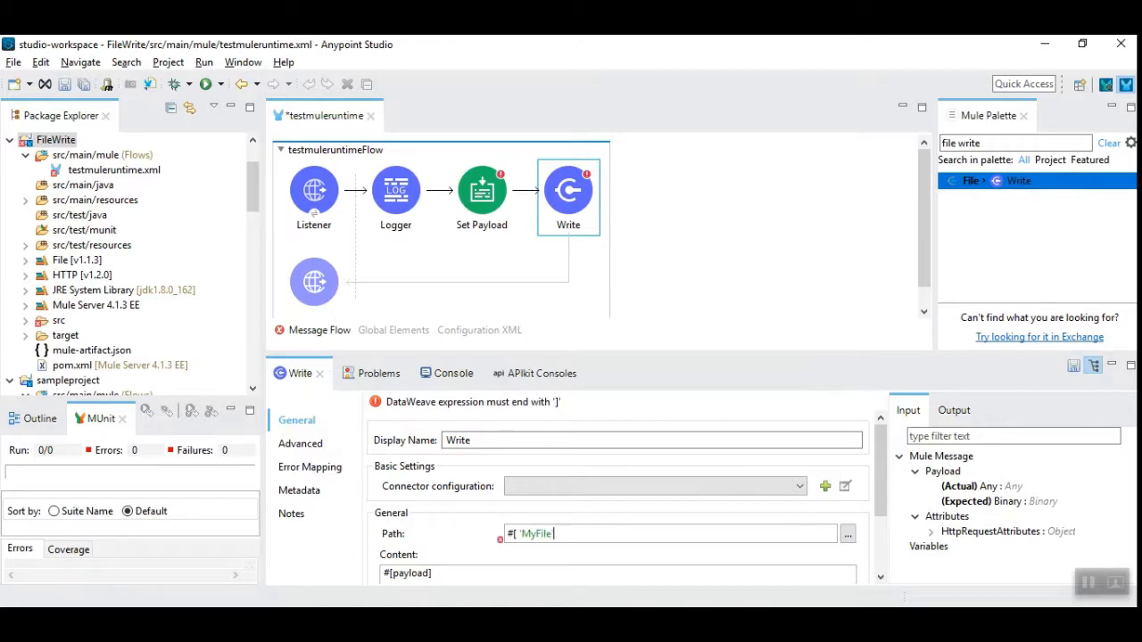
{"action": "type", "text": "++ 0"}
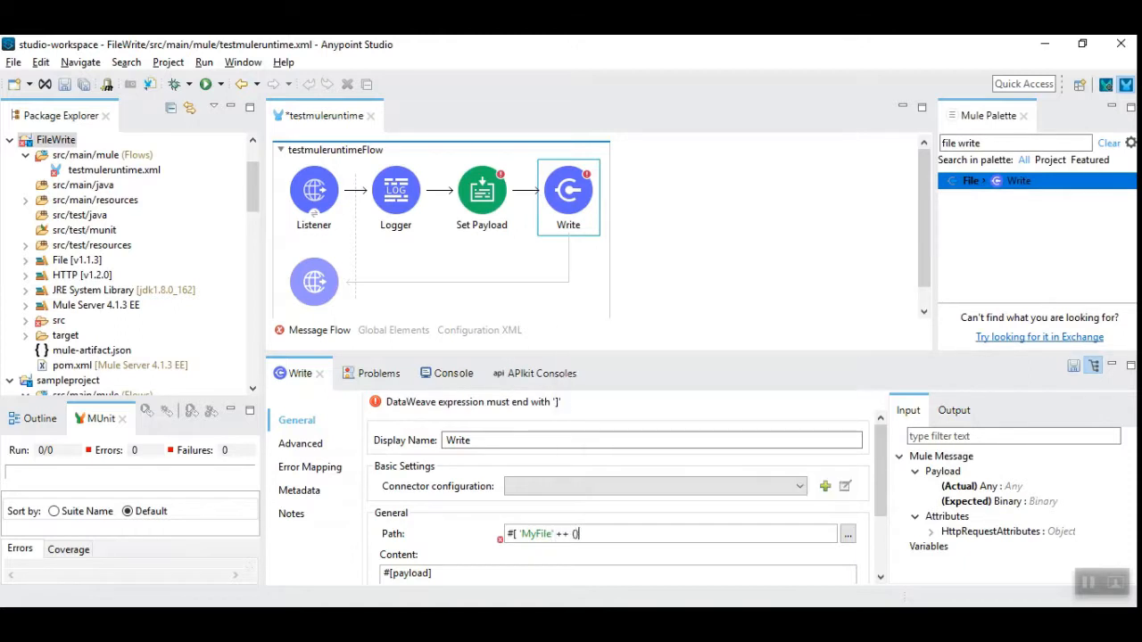
{"action": "type", "text": "( )"}
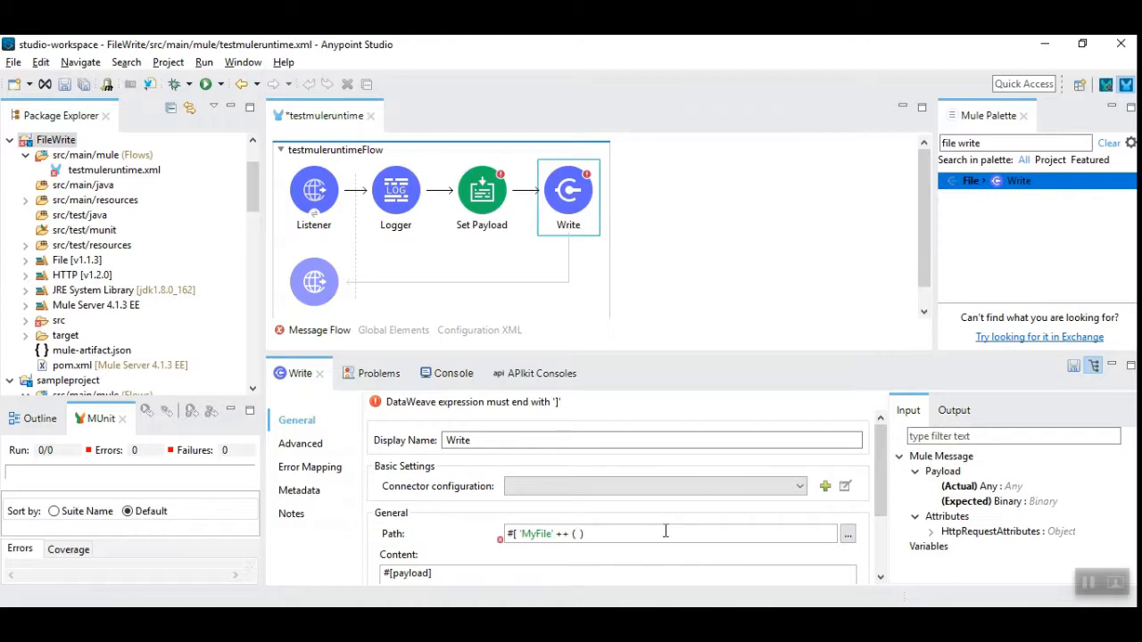
{"action": "type", "text": "no2"}
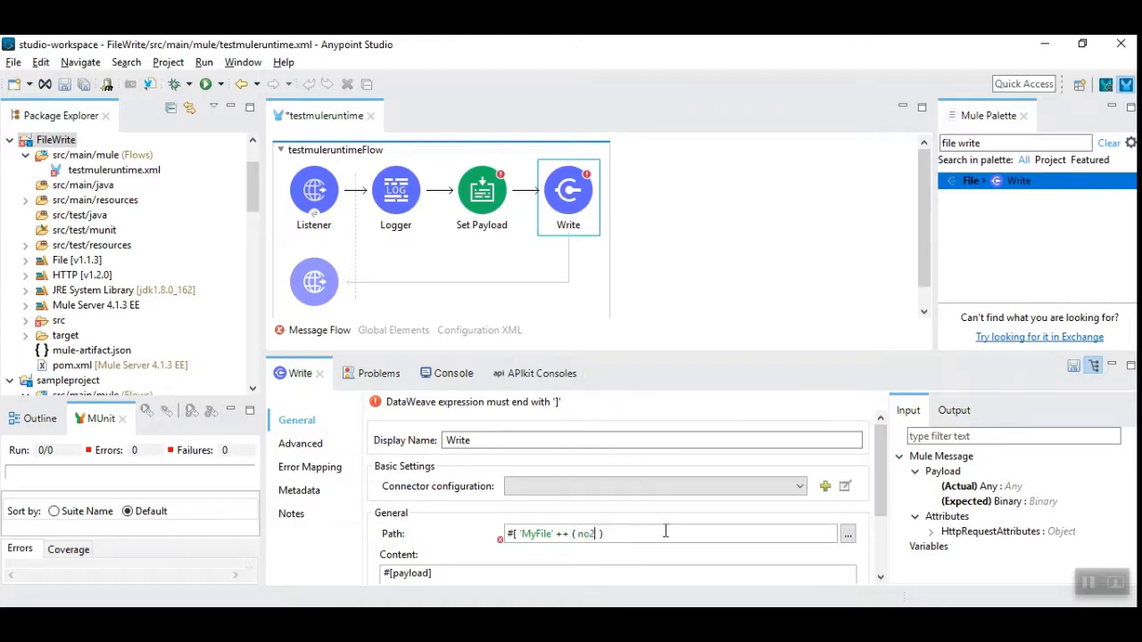
{"action": "type", "text": "now() as String {f"}
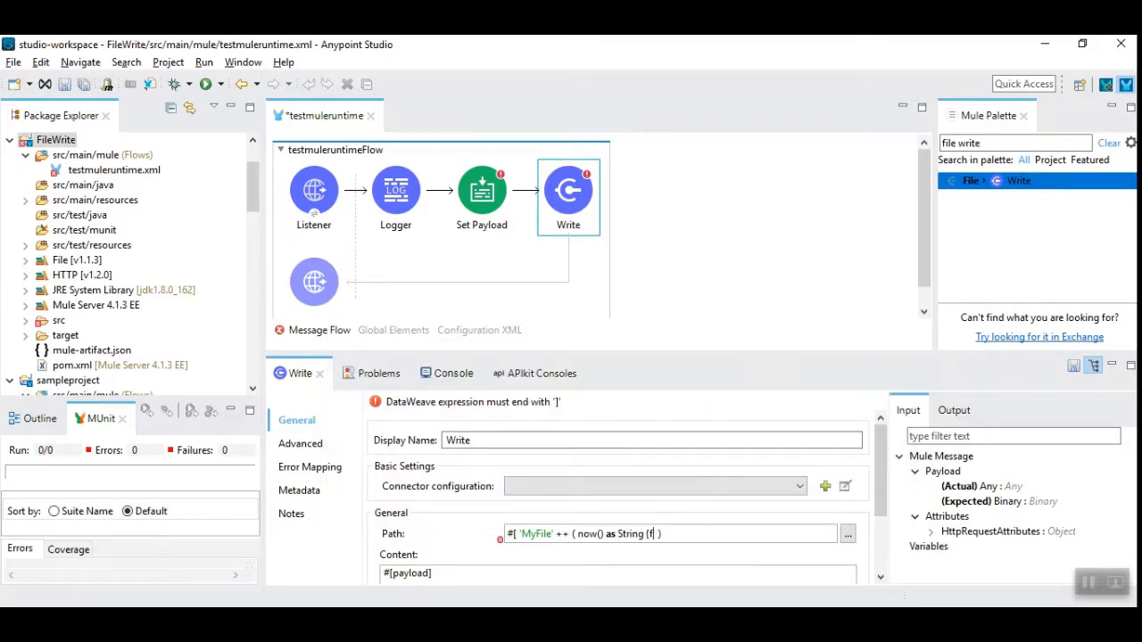
Step: Format the timestamp in the path as 'yyyy-MM-dd-hh-mm-ss'
{"action": "type", "text": "ormat:"}
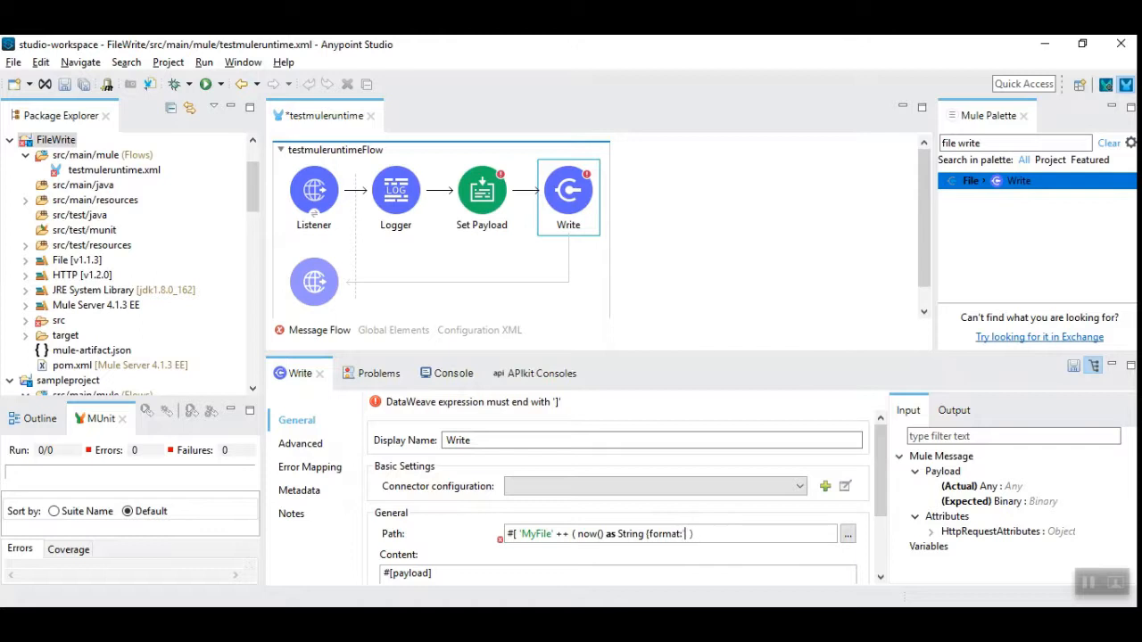
{"action": "type", "text": "yyyy-"}
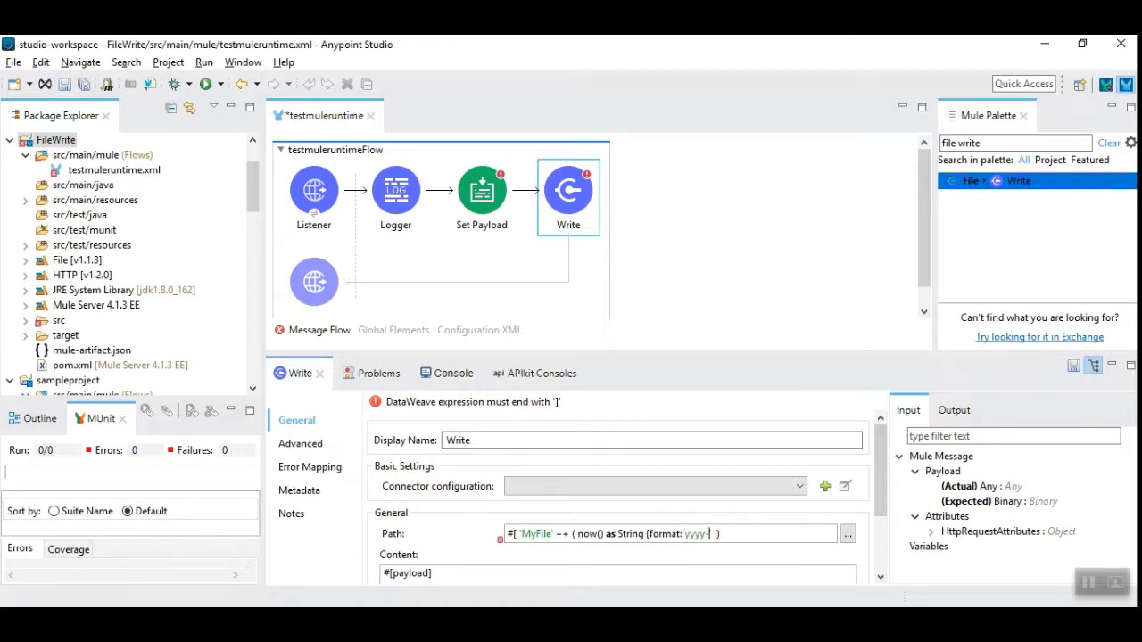
{"action": "type", "text": "MM-dd"}
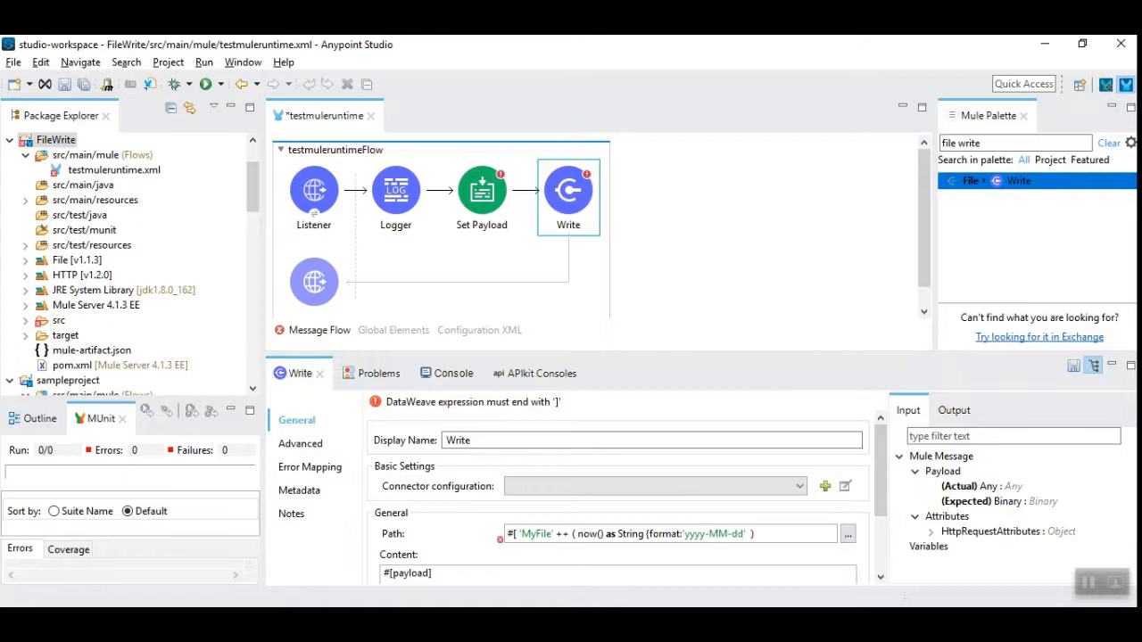
{"action": "type", "text": "-hh-"}
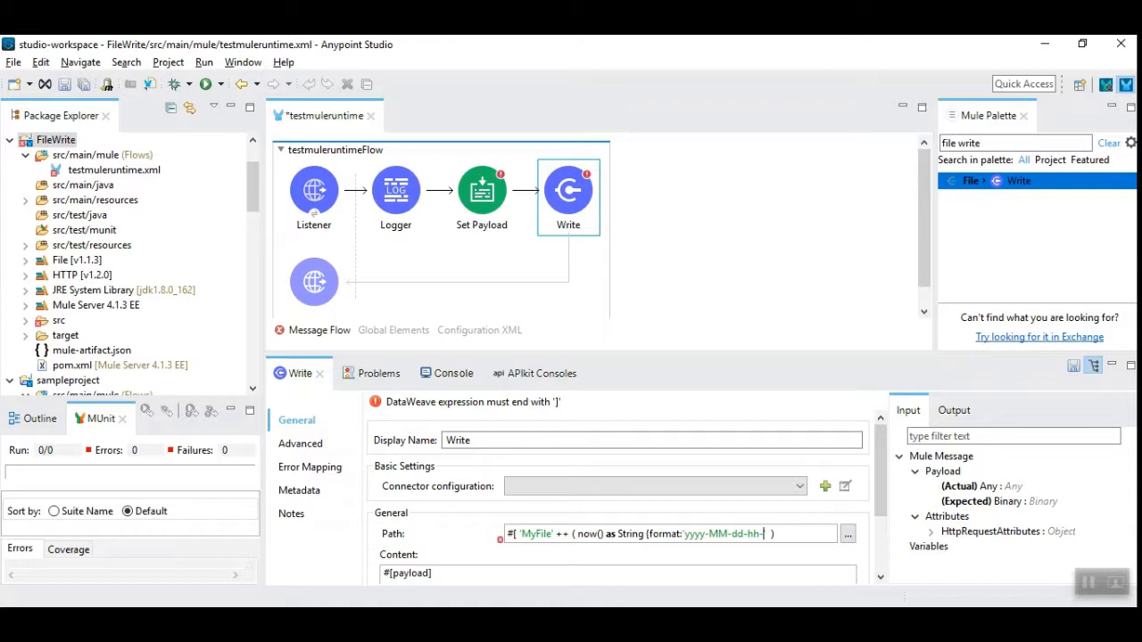
{"action": "type", "text": "m"}
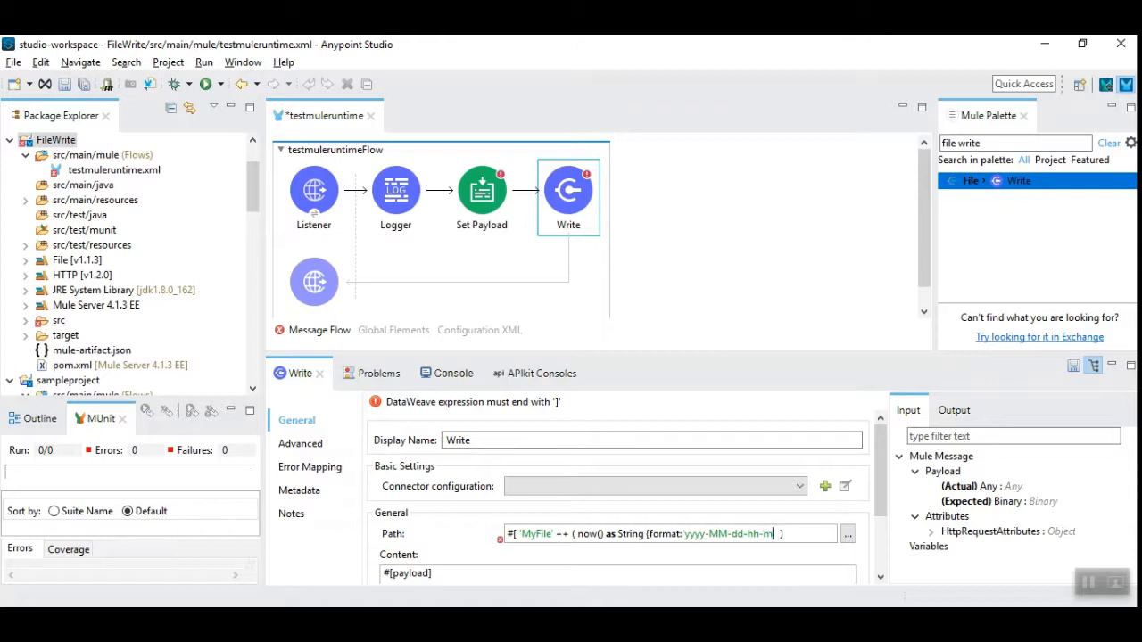
{"action": "type", "text": "ss'}"}
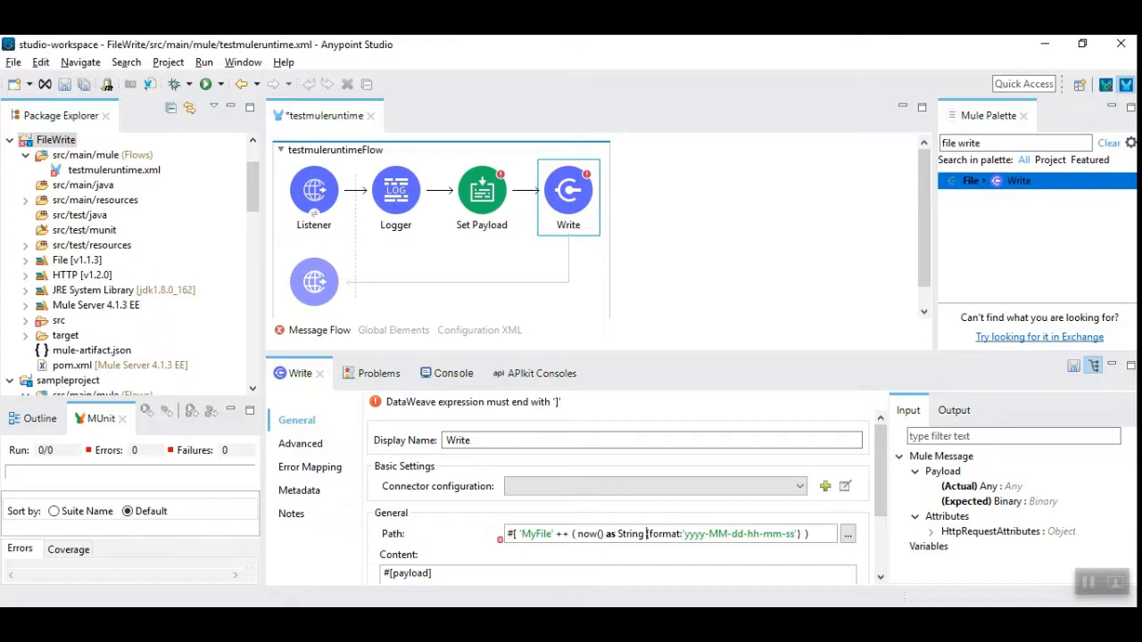
Step: Finish the path with ++ '.txt' and close the bracket so no errors remain
{"action": "double_click", "coordinate": [664, 533]}
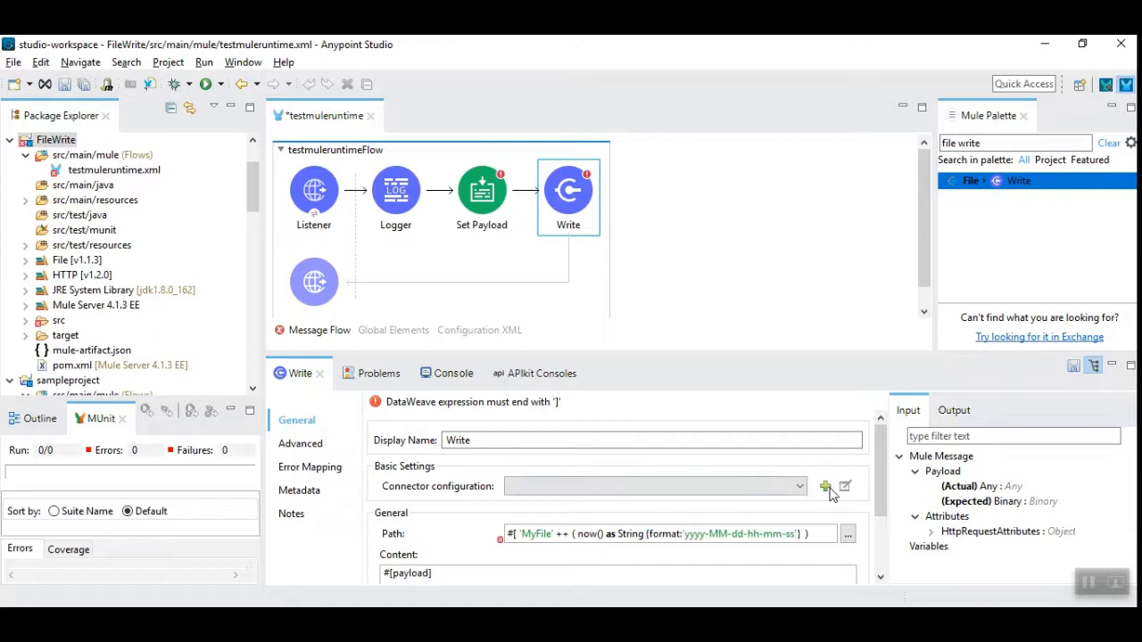
{"action": "mouse_move", "coordinate": [819, 532]}
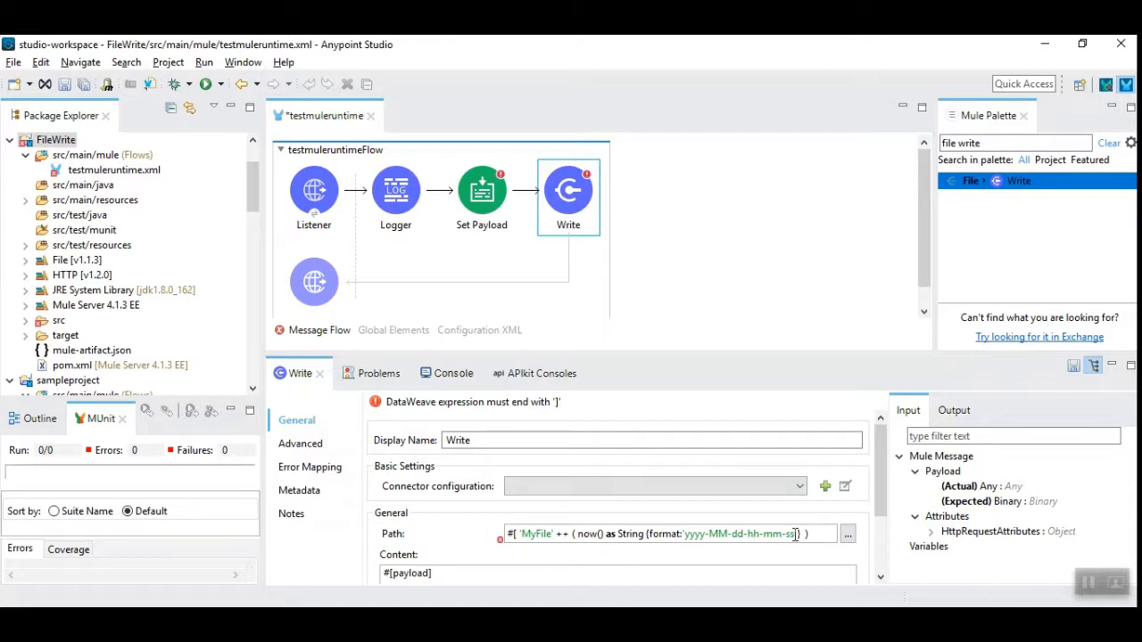
{"action": "type", "text": "++"}
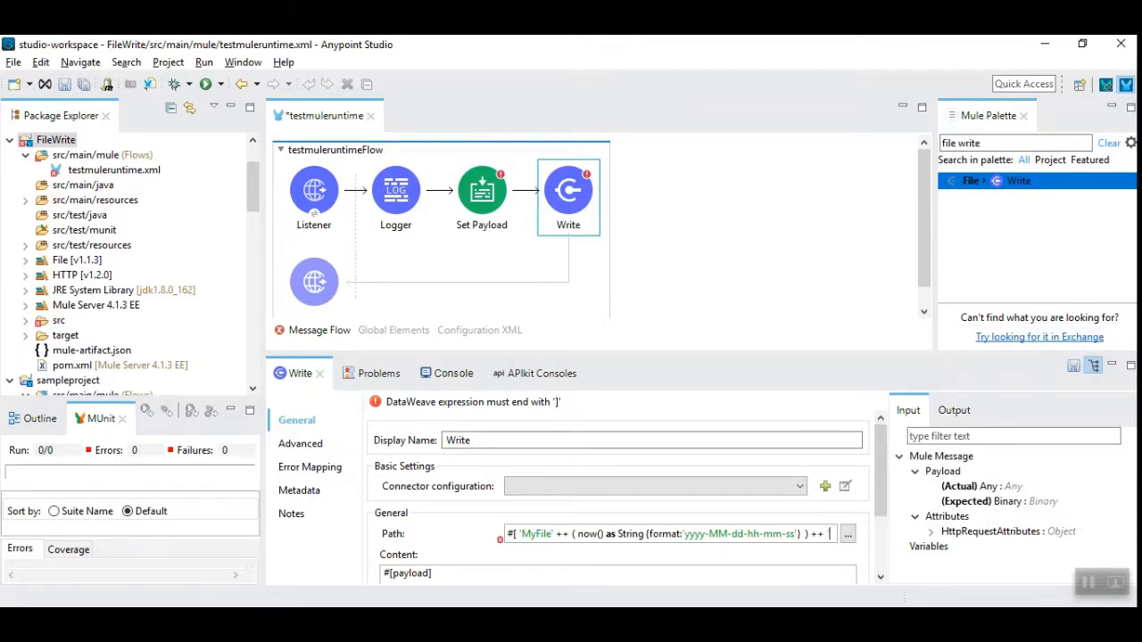
{"action": "type", "text": ".txt' ]"}
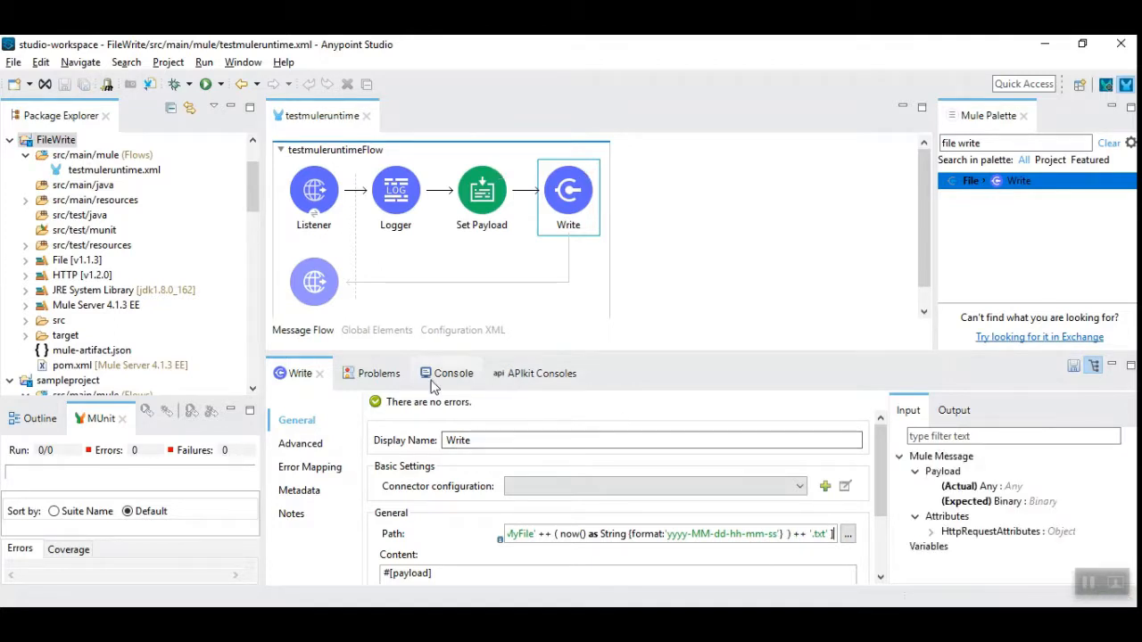
{"action": "mouse_move", "coordinate": [453, 378]}
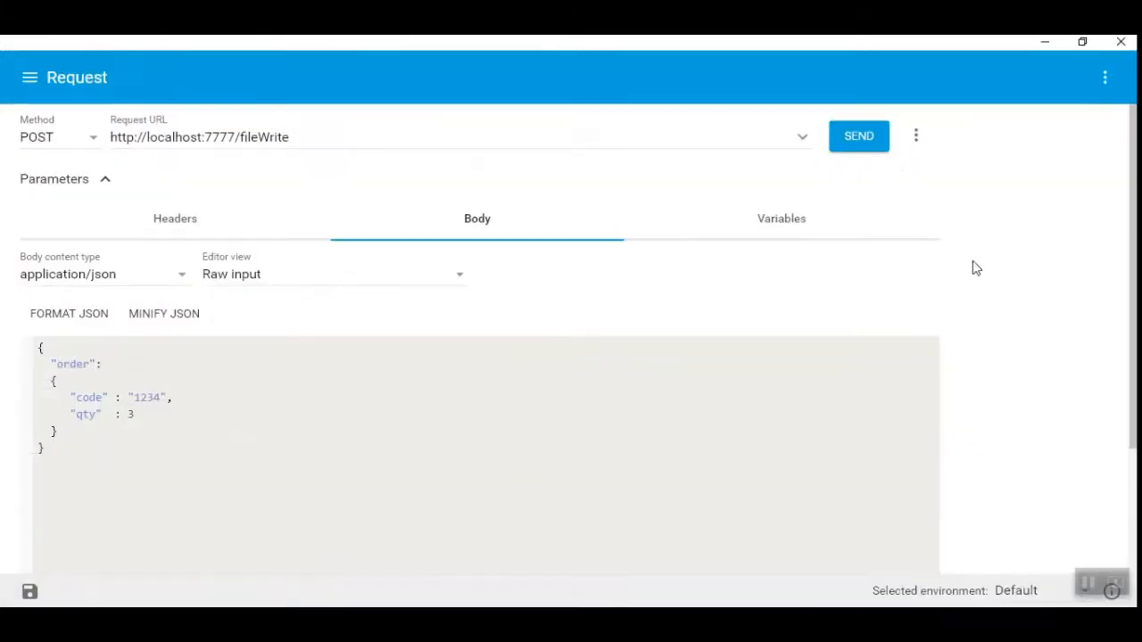
Step: Post the order request to the fileWrite endpoint again
{"action": "left_click", "coordinate": [857, 135]}
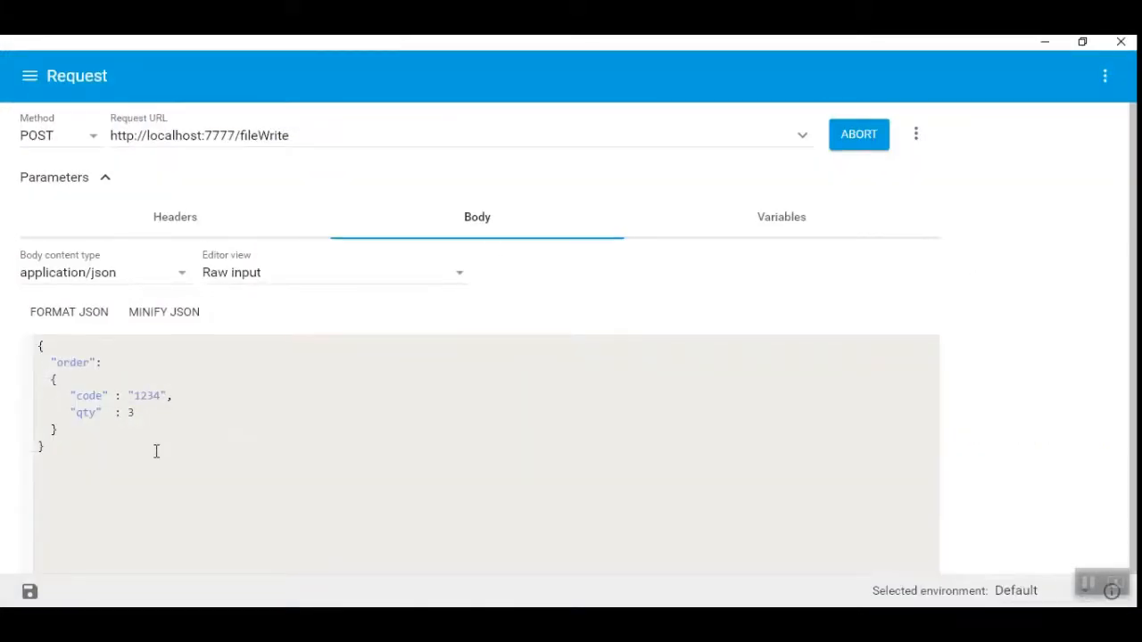
{"action": "left_click", "coordinate": [856, 134]}
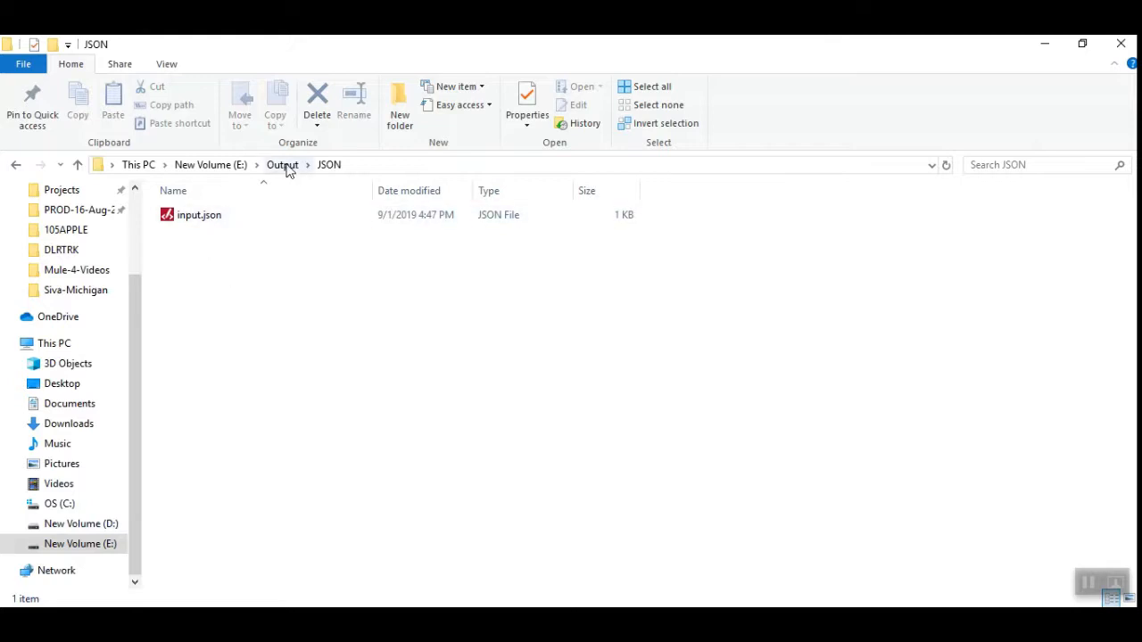
{"action": "left_click", "coordinate": [282, 164]}
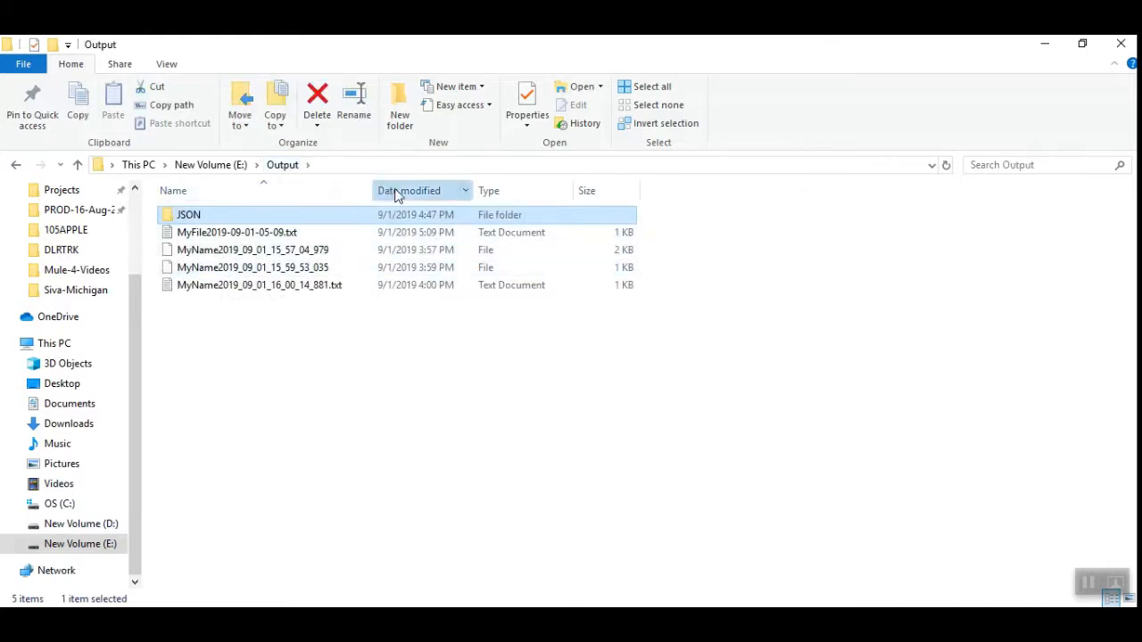
{"action": "left_click", "coordinate": [408, 189]}
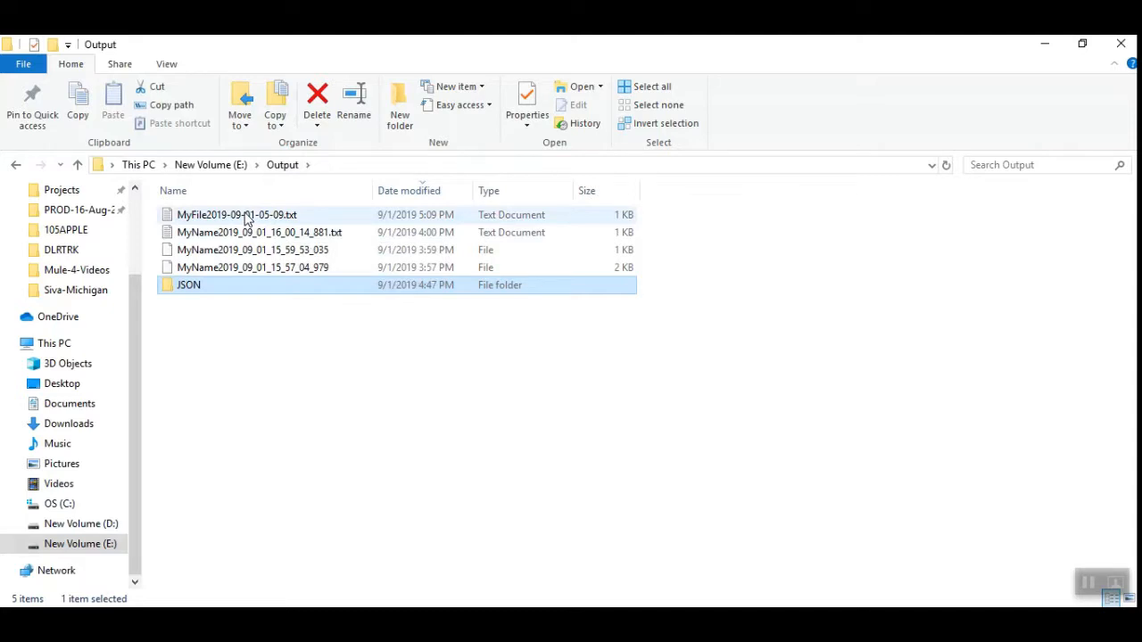
{"action": "double_click", "coordinate": [236, 214]}
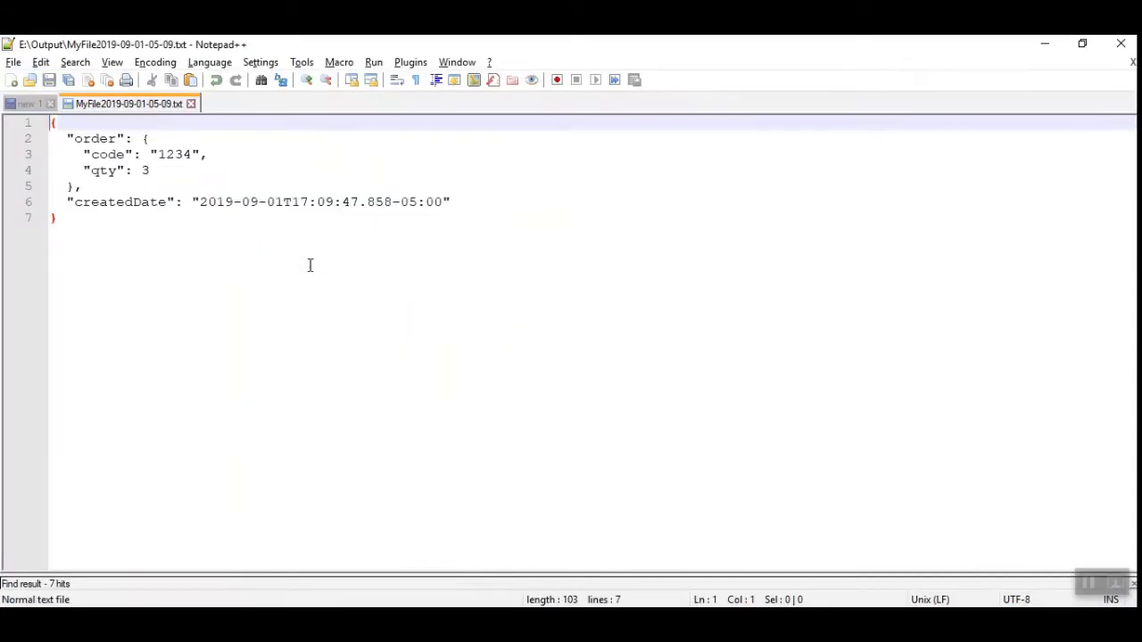